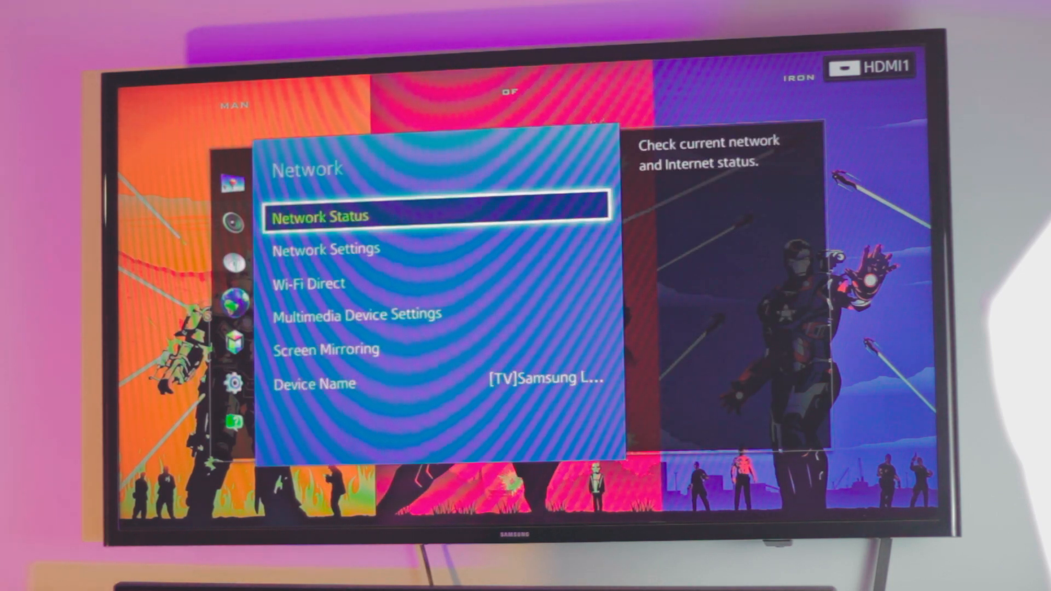
View the TV's Network Status to confirm its current network and Internet connection
left_click(325, 249)
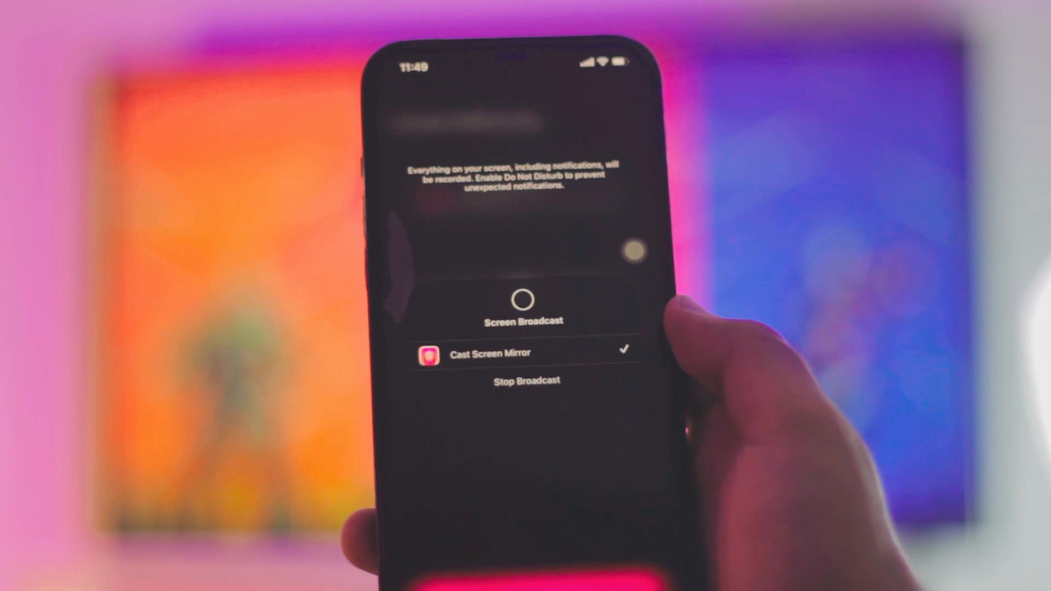
Start broadcasting the iPhone screen through Cast Screen Mirror to the TV
left_click(522, 298)
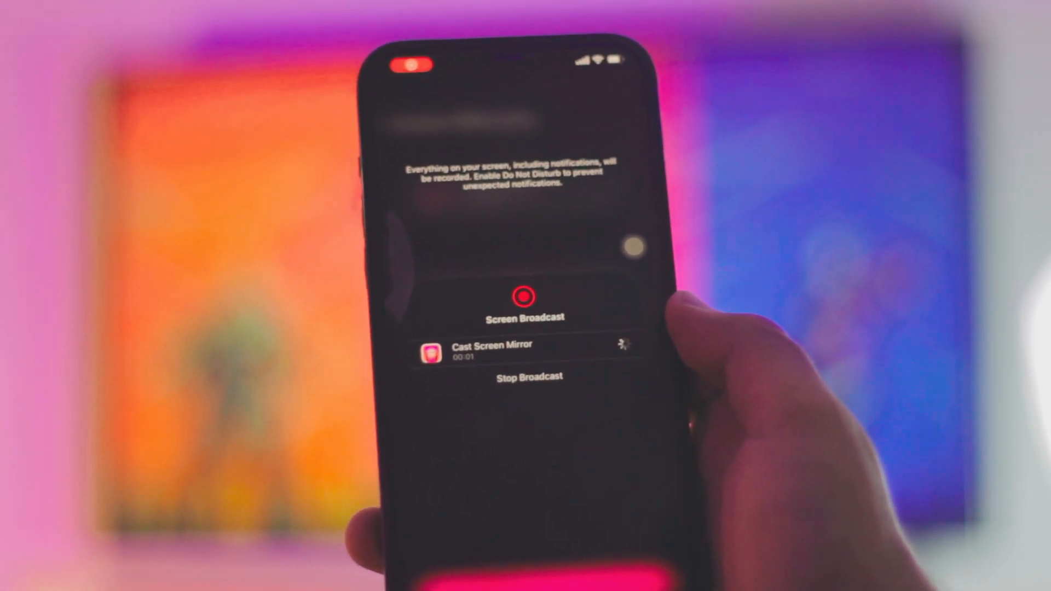